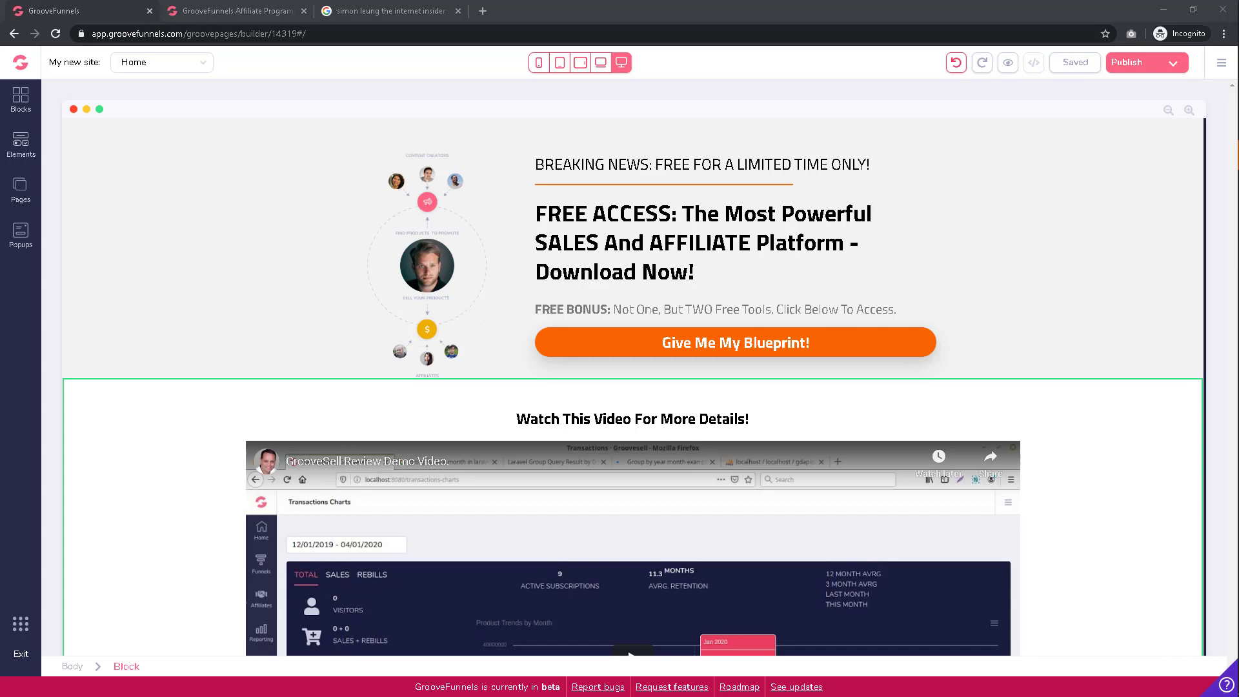
Step: Expand Call to action blocks and select the 'Give Me My Blueprint!' button's settings
left_click(20, 98)
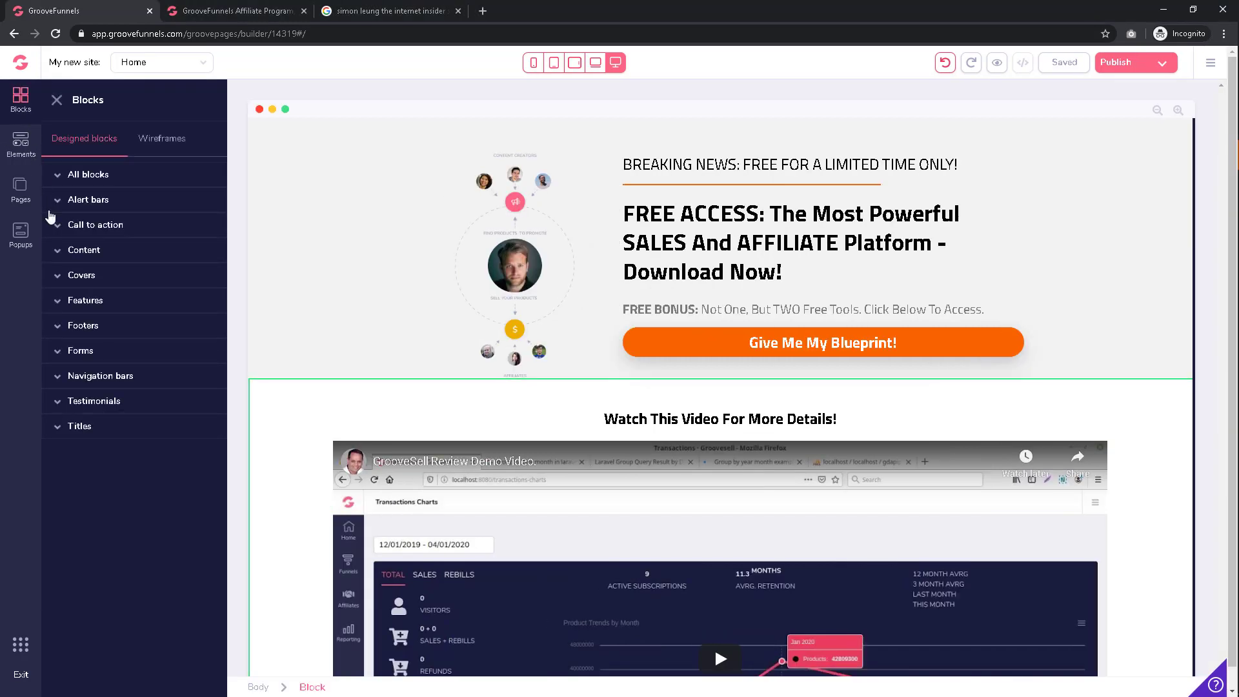
left_click(95, 225)
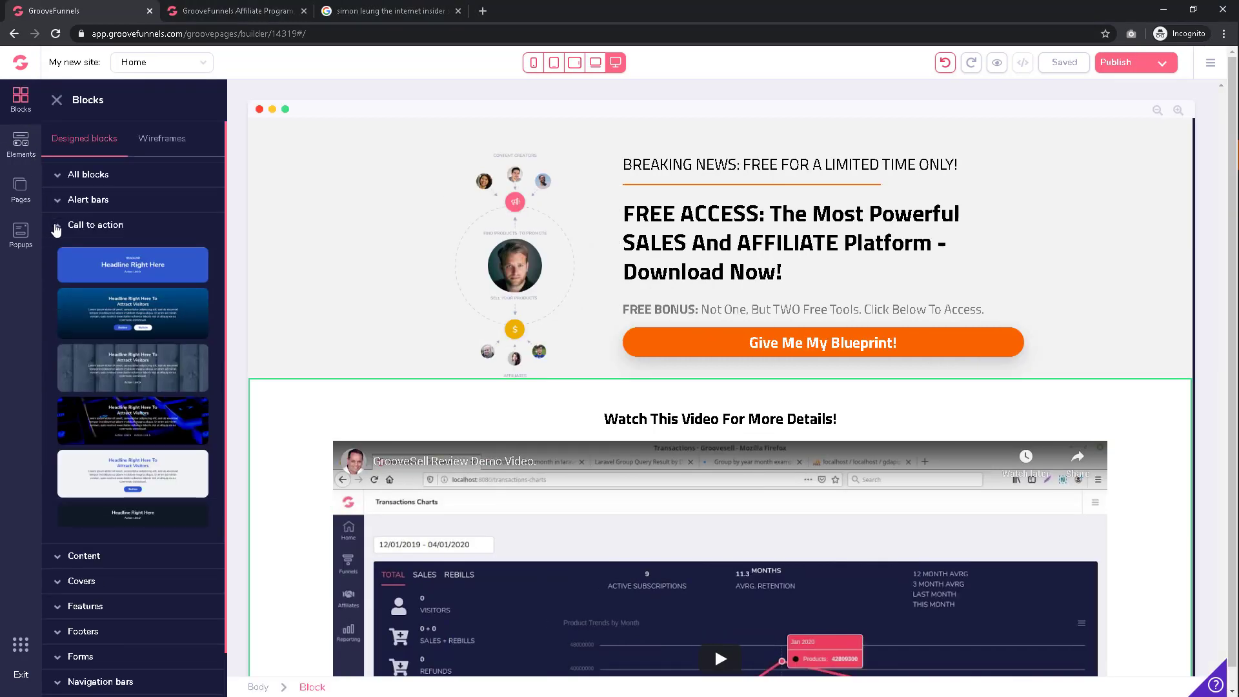
left_click(56, 100)
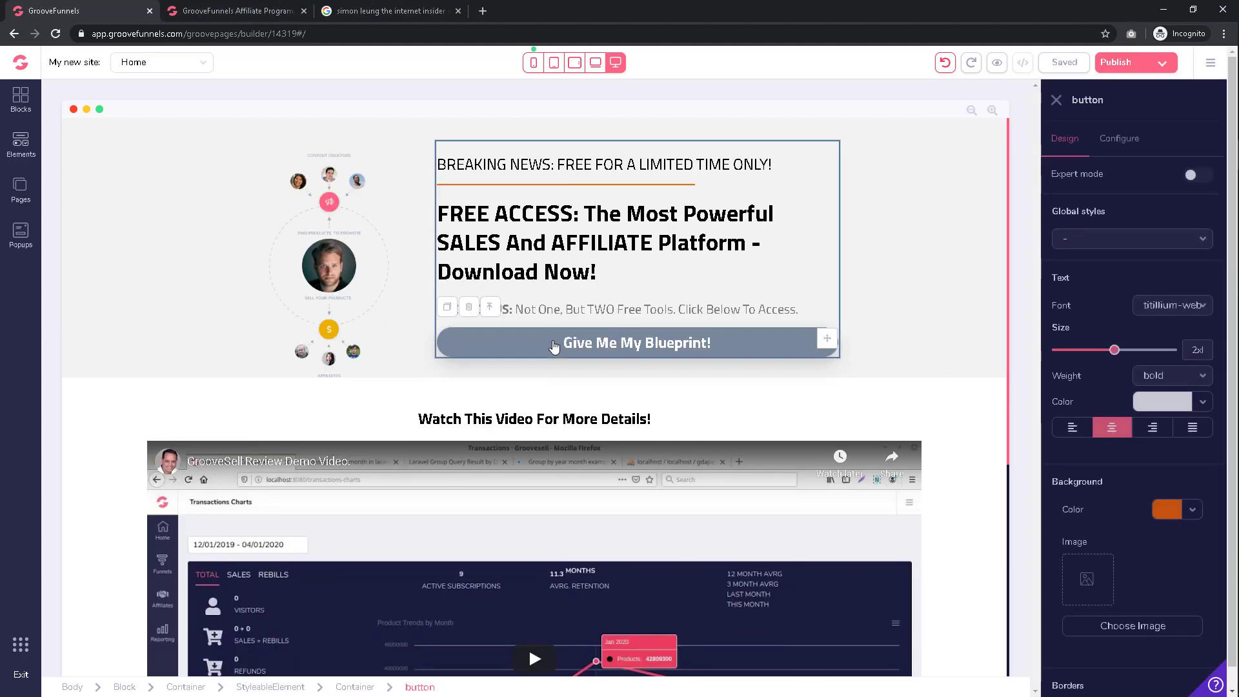
left_click(636, 342)
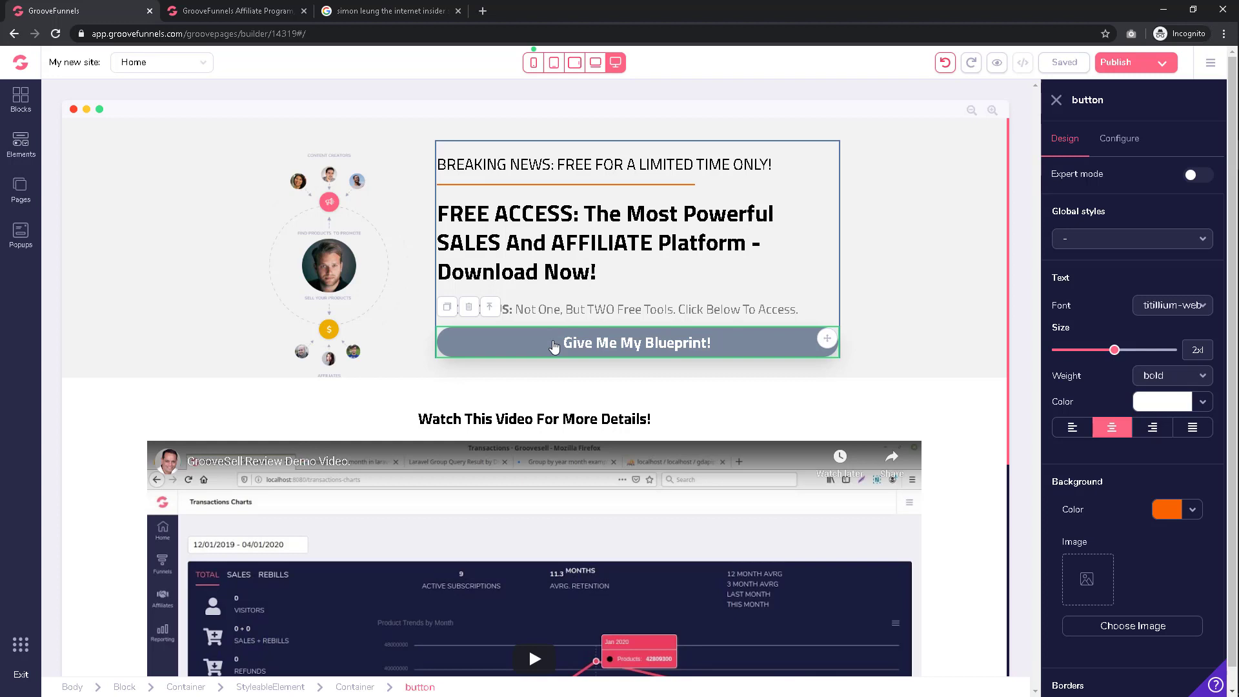
mouse_move(833, 349)
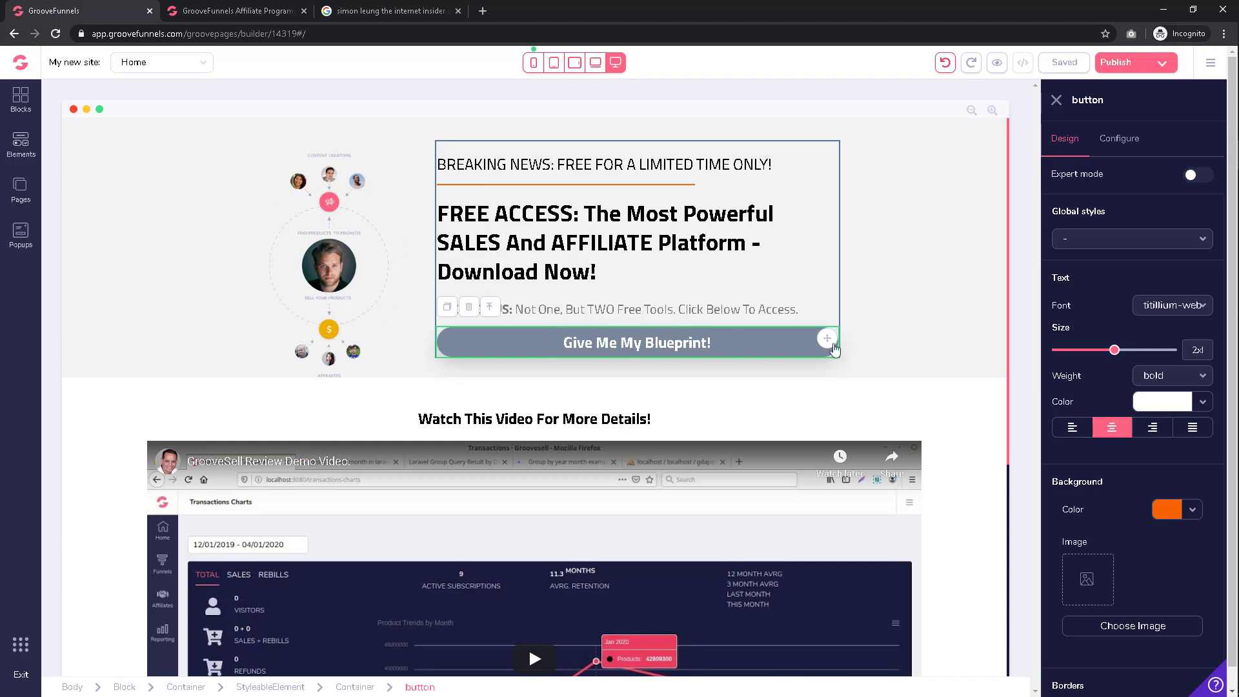
left_click(1172, 375)
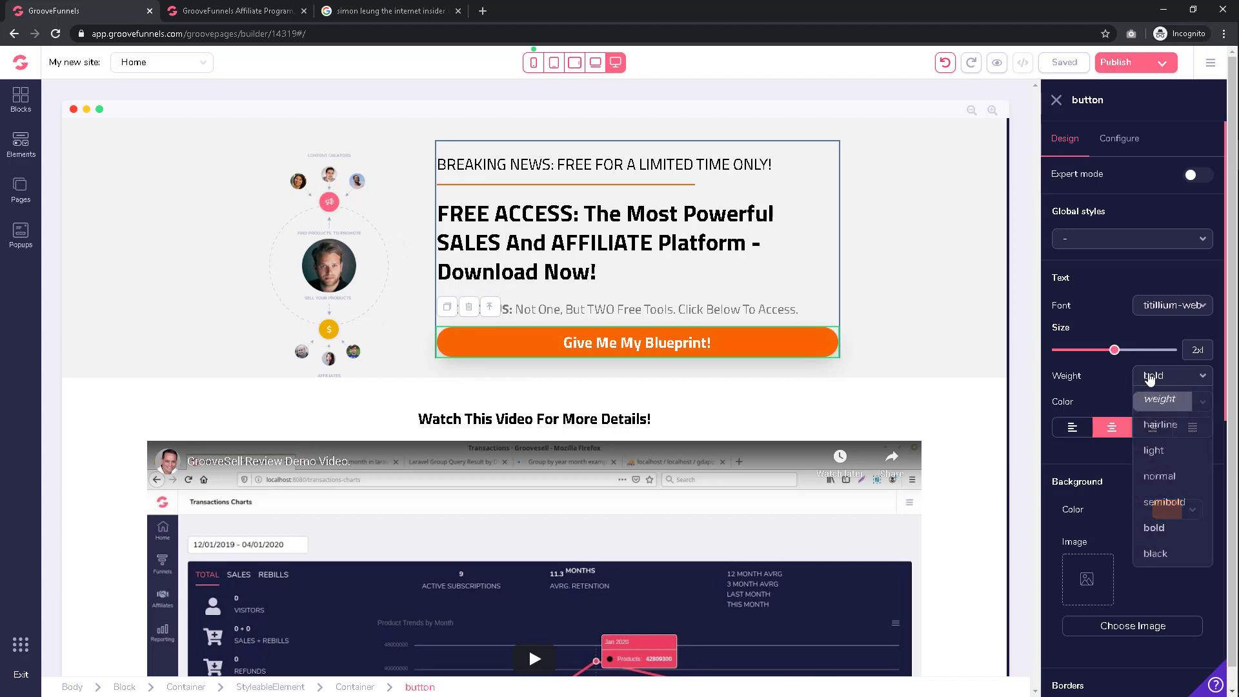
left_click(1155, 528)
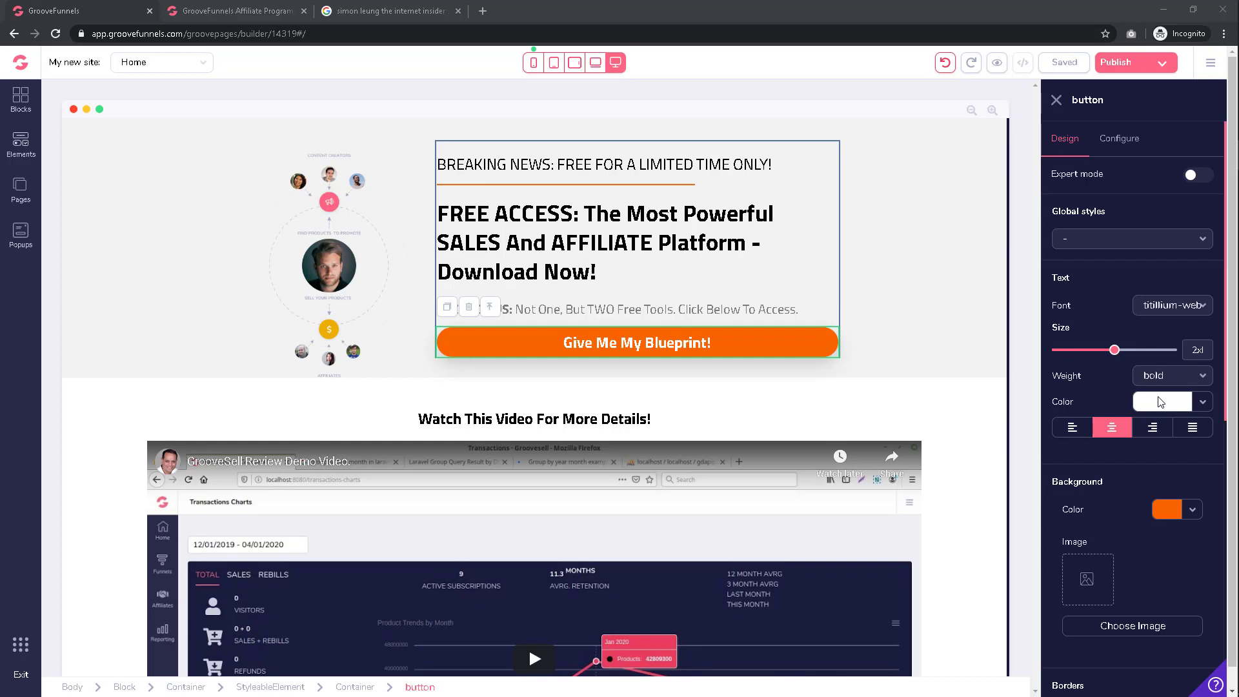
left_click(1119, 138)
type("Give Me My F")
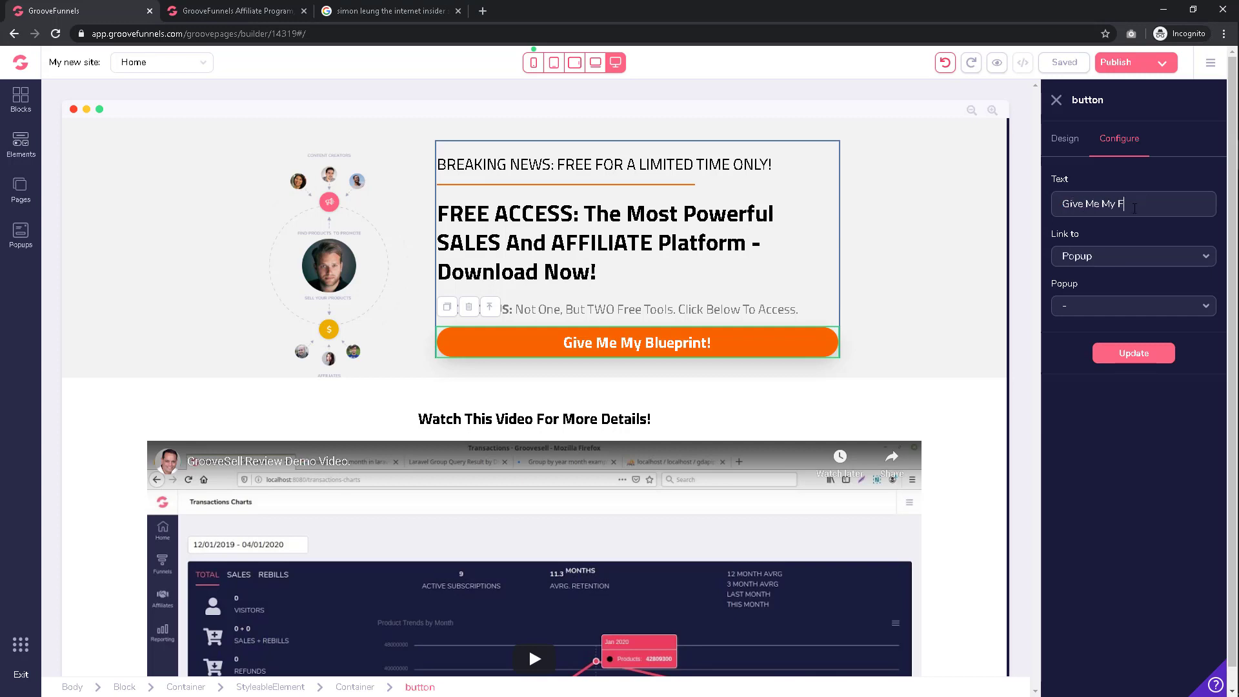
Step: Enter the label 'Give Me My Free Tools Now!' and go to the affiliate program tab
type("ree Tools")
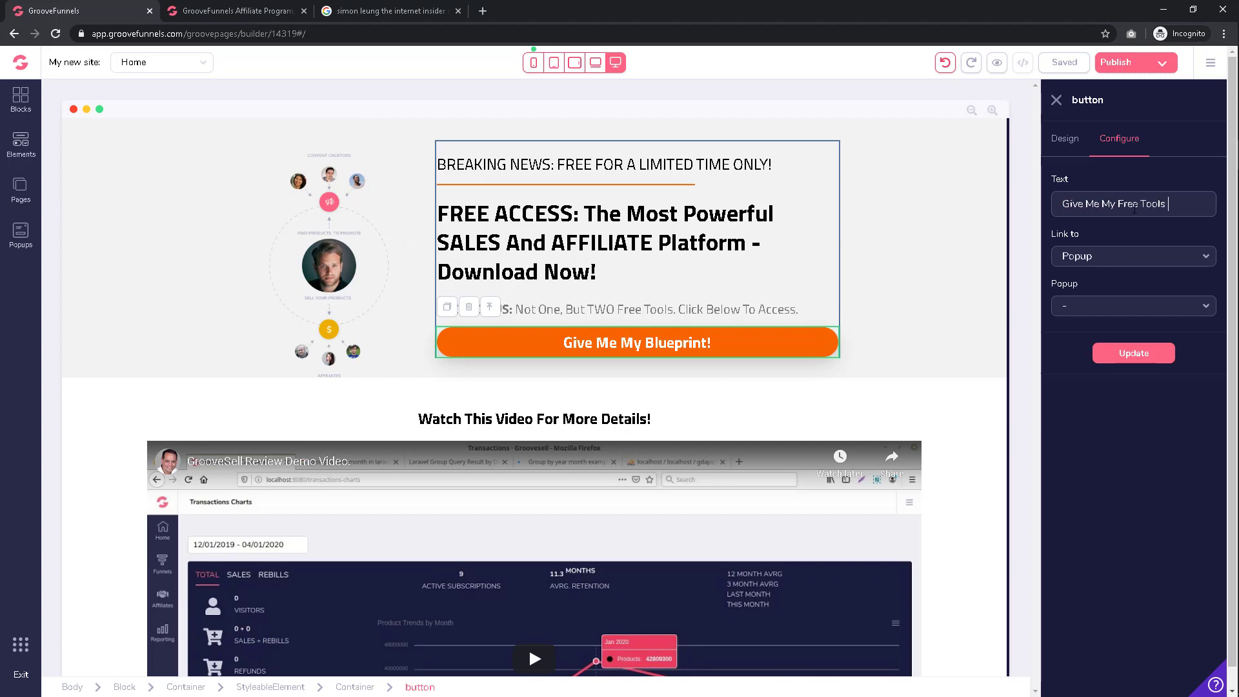
type("Now!")
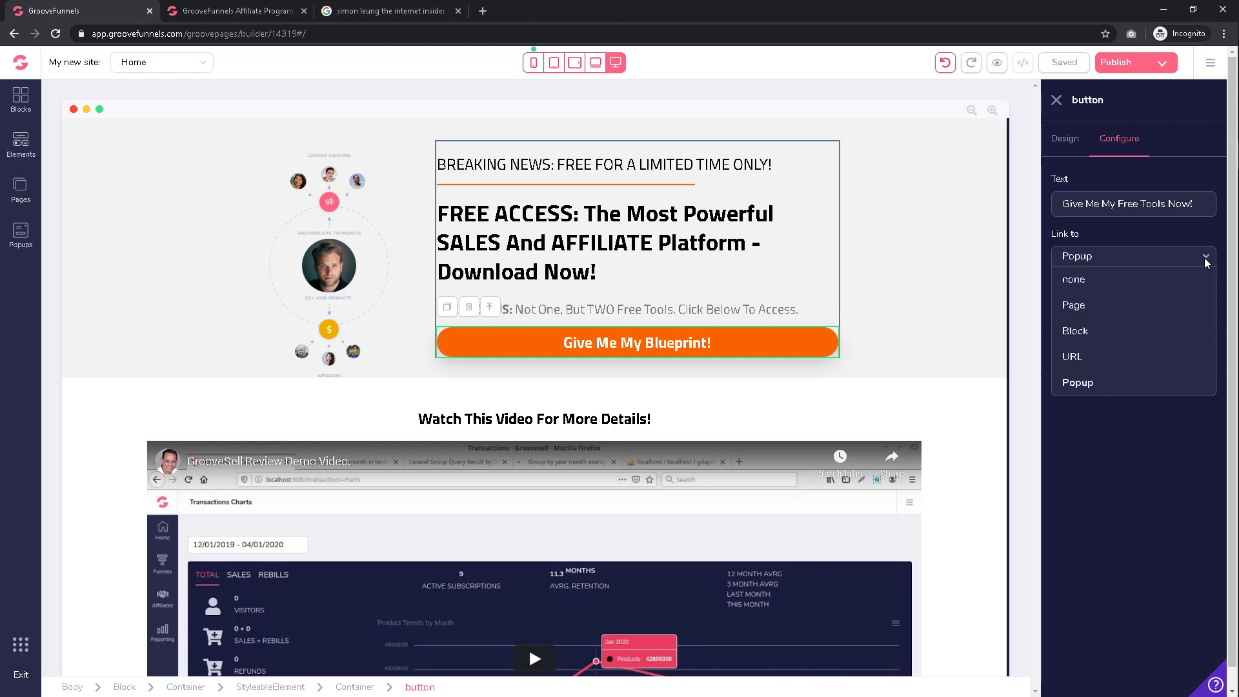
mouse_move(404, 66)
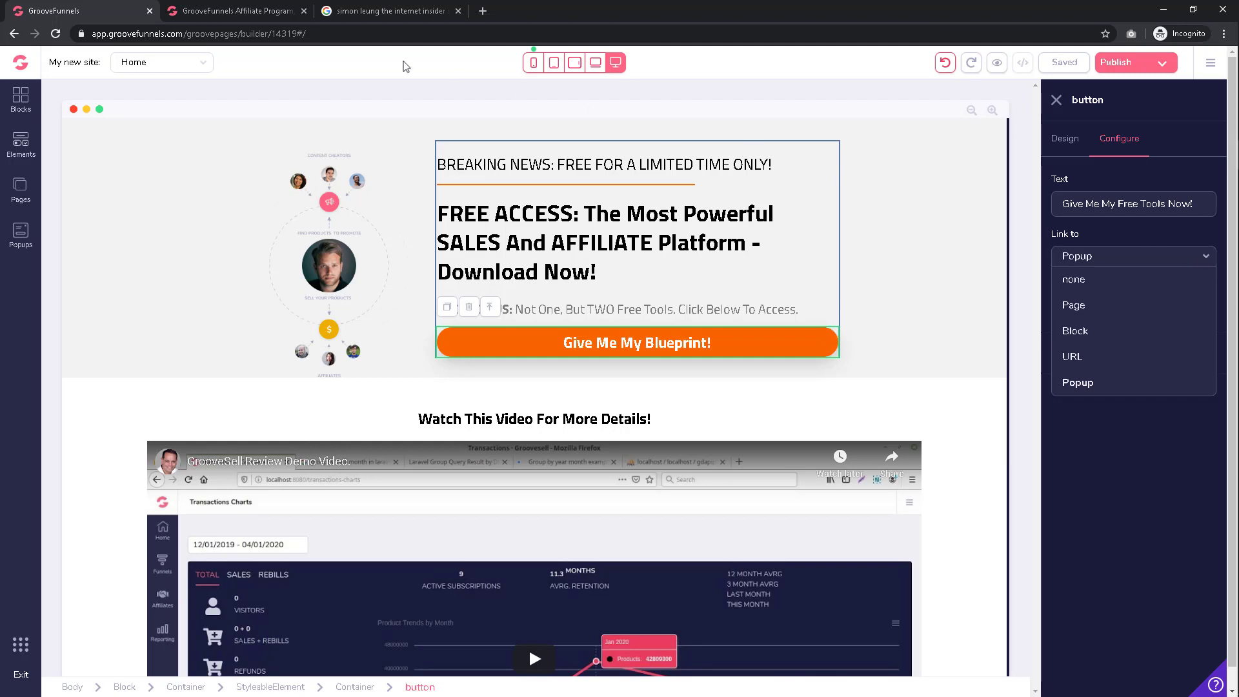
left_click(233, 11)
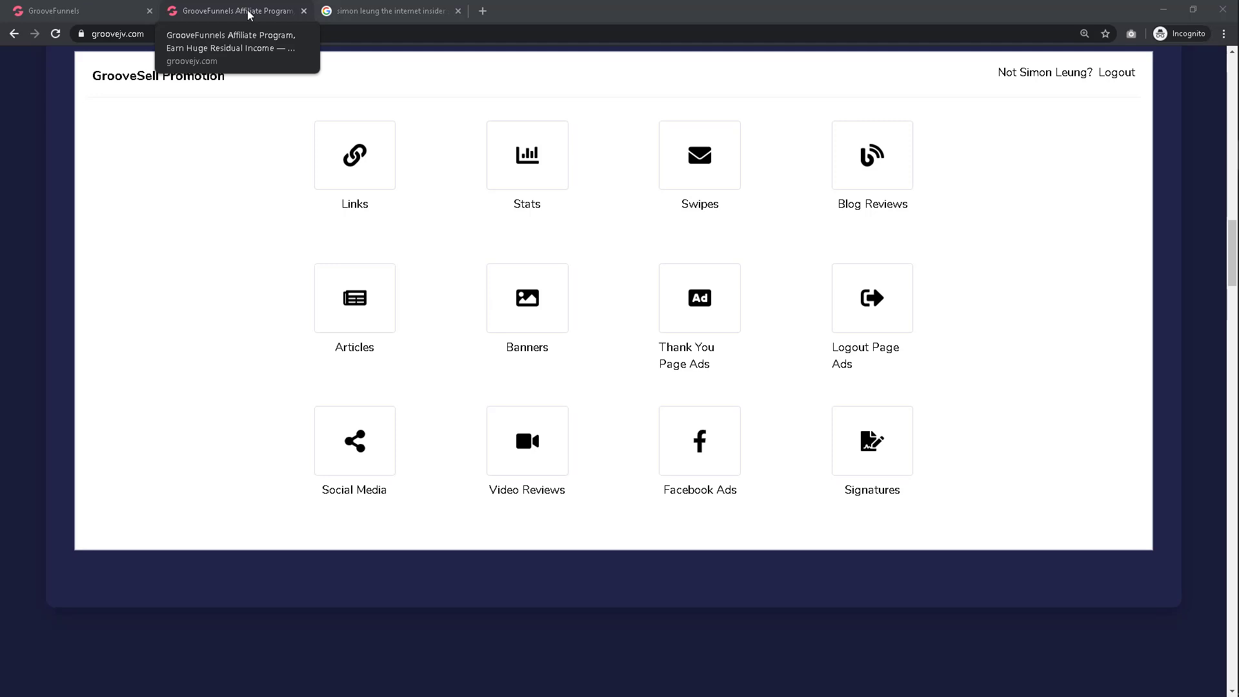
Step: Show the GrooveSell Promotion affiliate links and copy the affiliate link
left_click(354, 155)
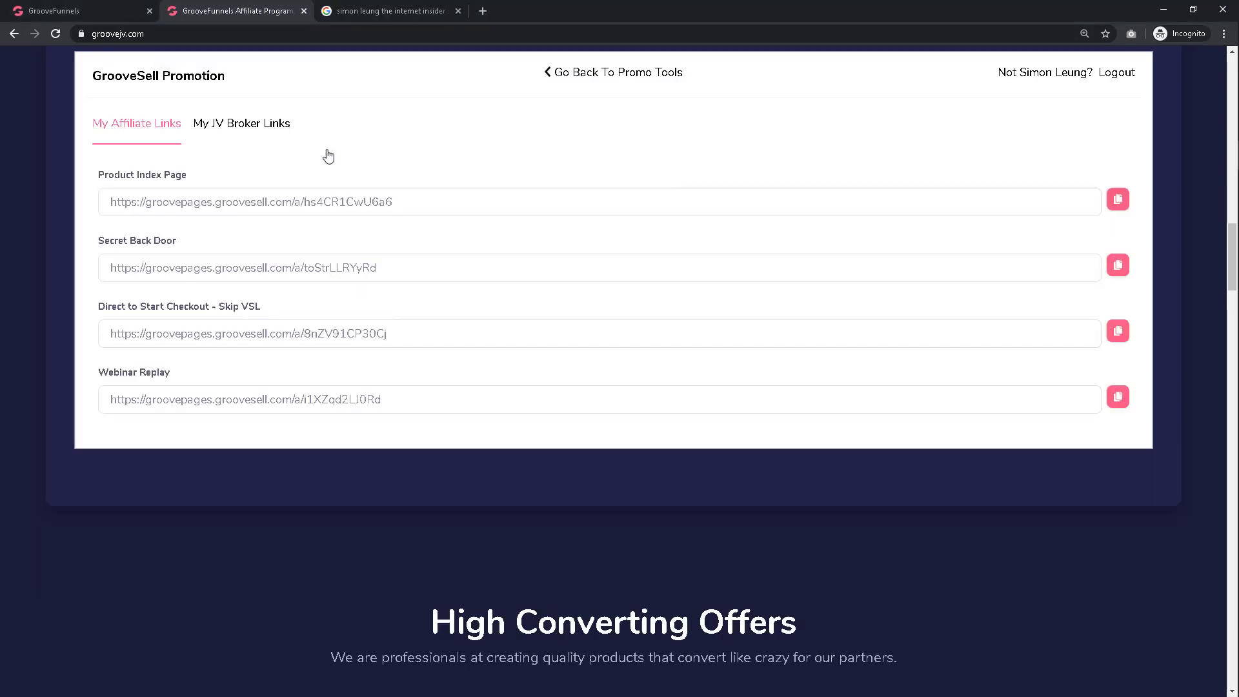
mouse_move(327, 155)
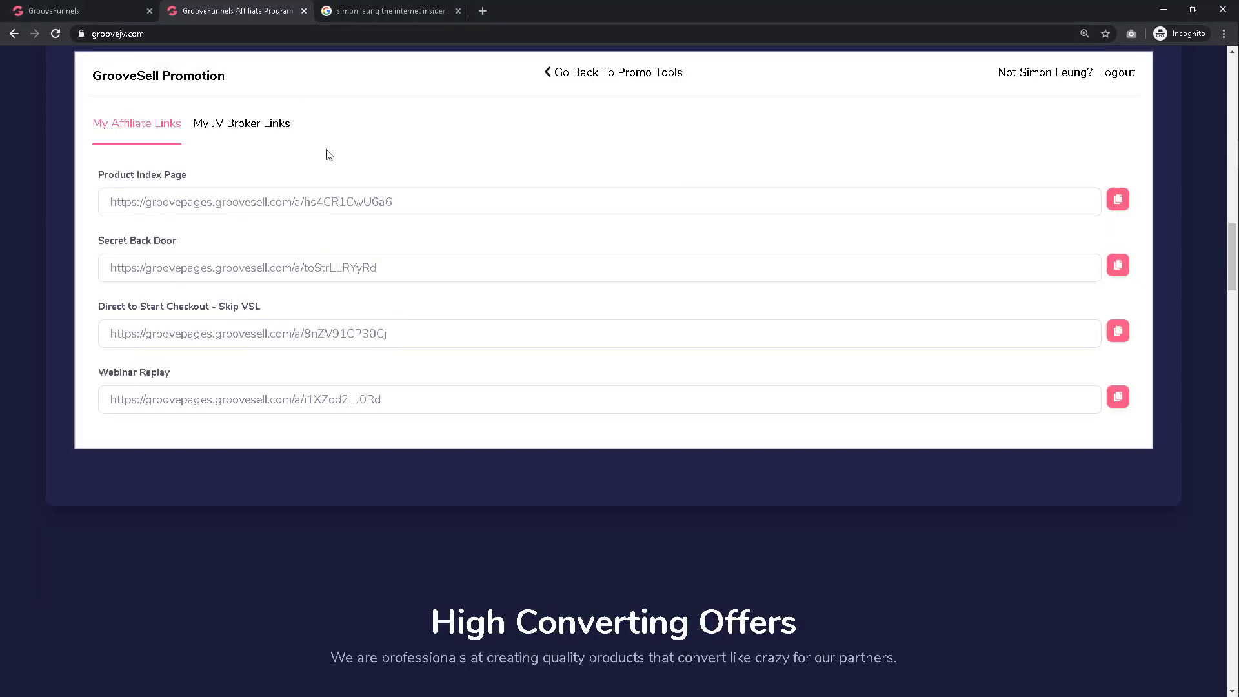
right_click(245, 201)
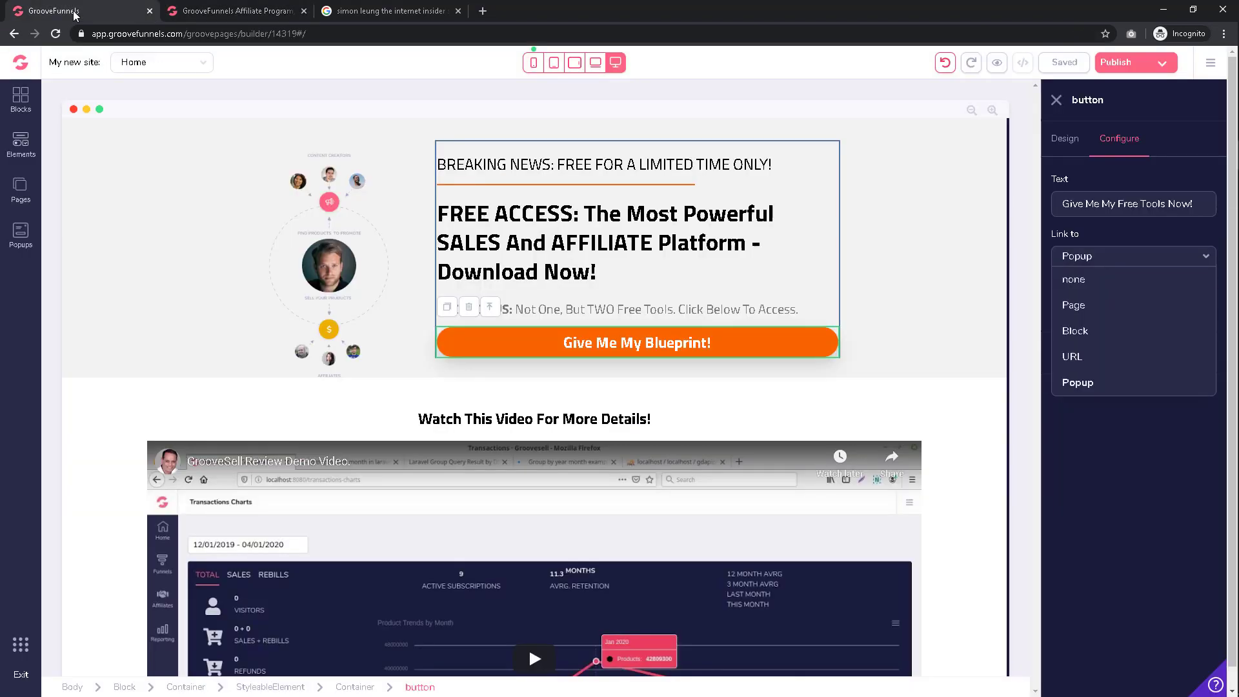
Step: Link the top button to the pasted GrooveSell URL, update it, and select the lower button
left_click(1071, 356)
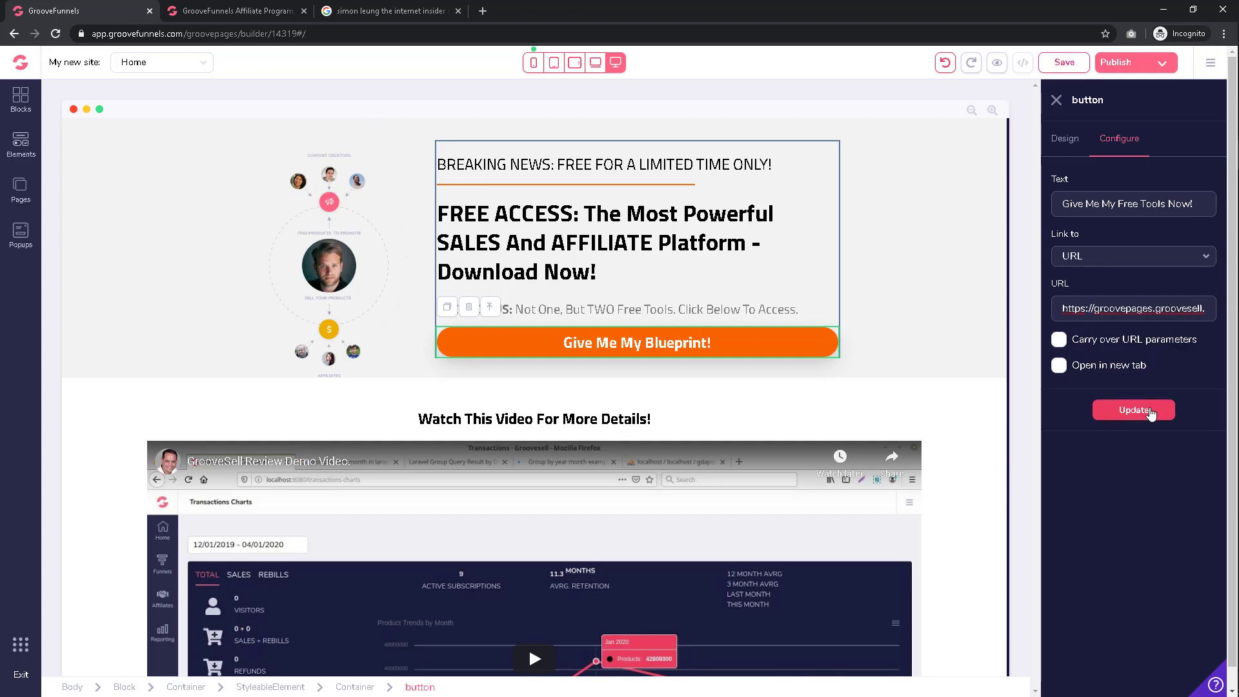
left_click(1132, 410)
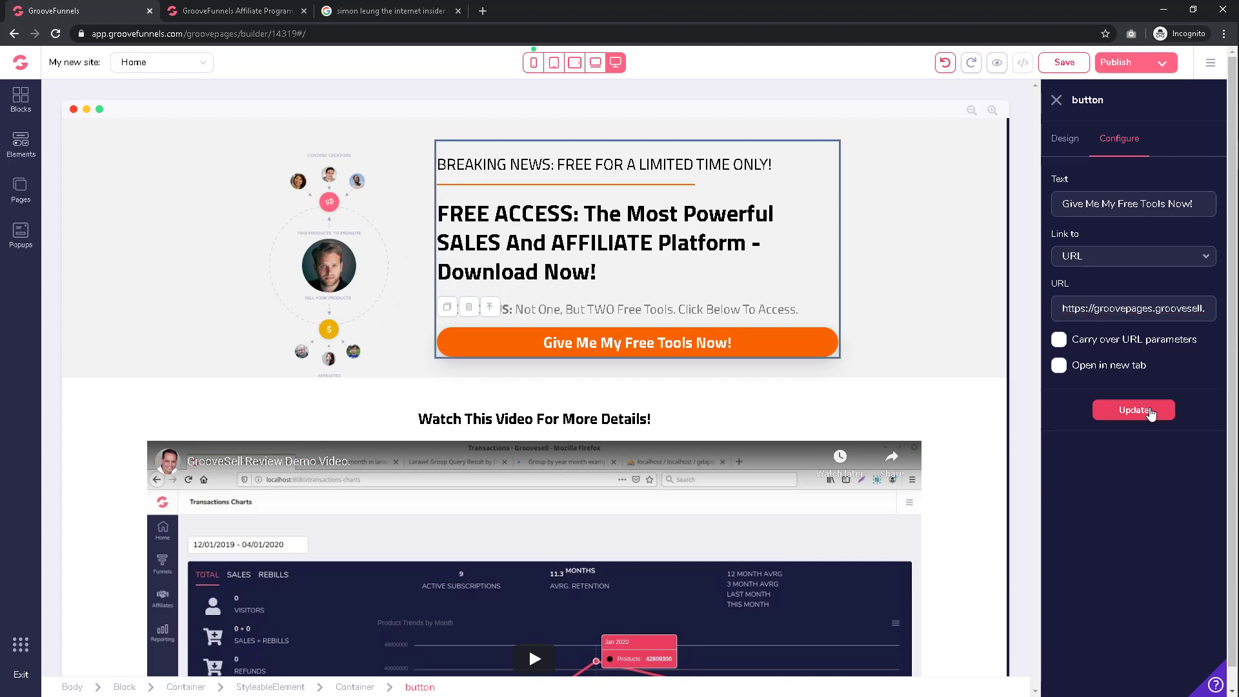
left_click(1132, 409)
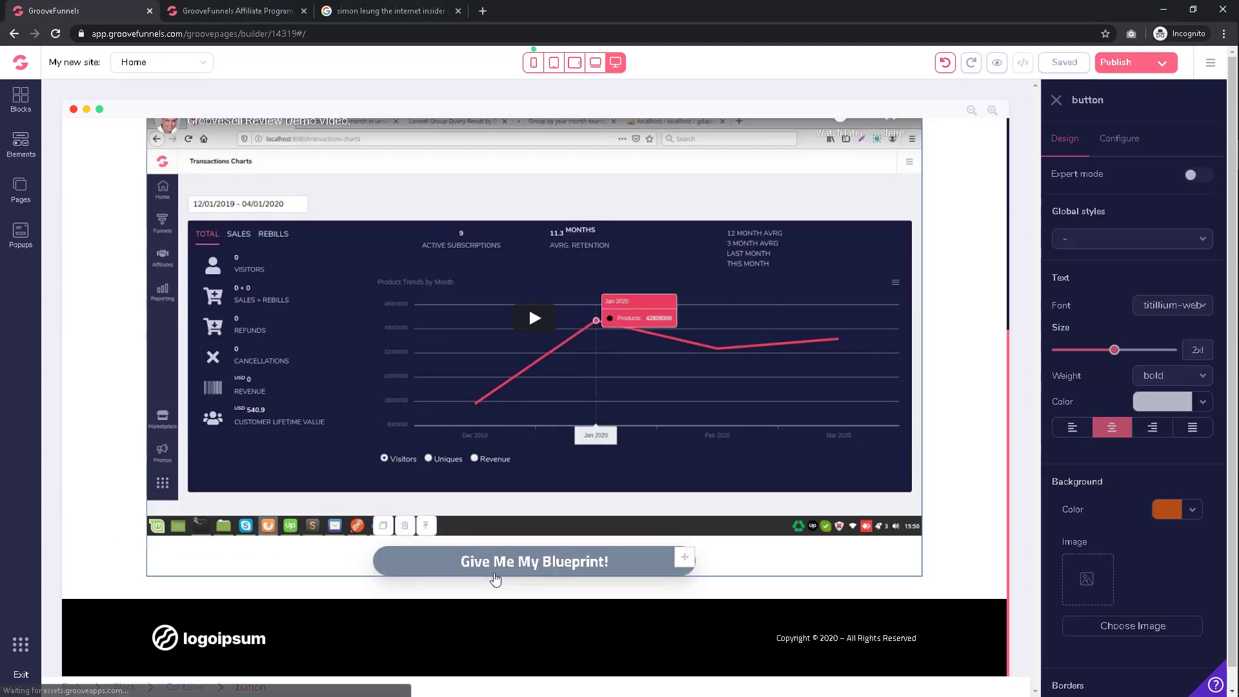
Step: Label the lower button 'Give Me My Free Tools Now!' and set Link to URL
left_click(1119, 138)
type("Give Me My Free Tools Now")
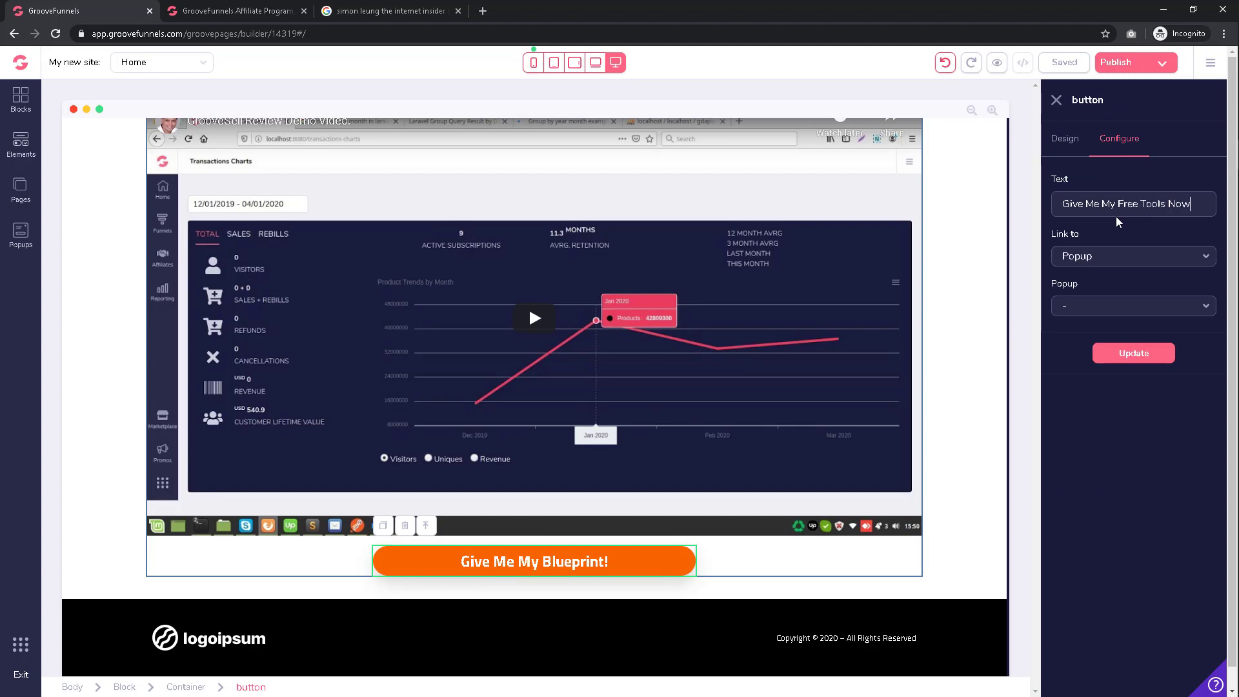
left_click(1132, 256)
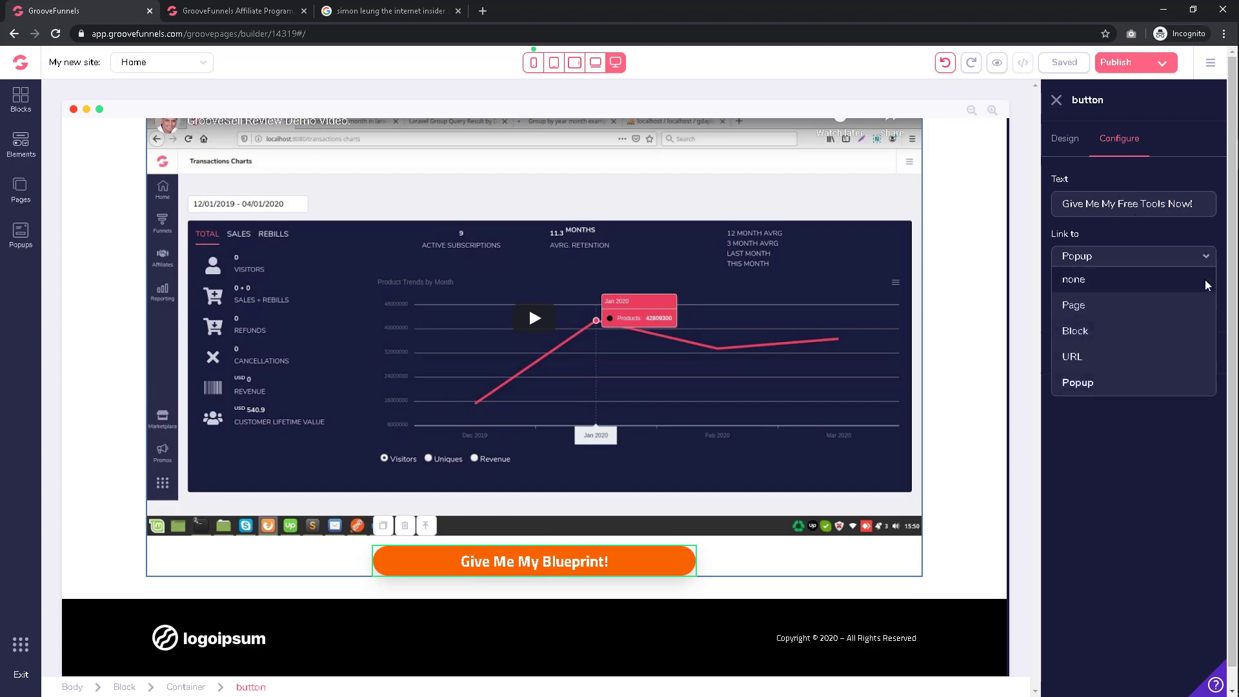
left_click(1071, 356)
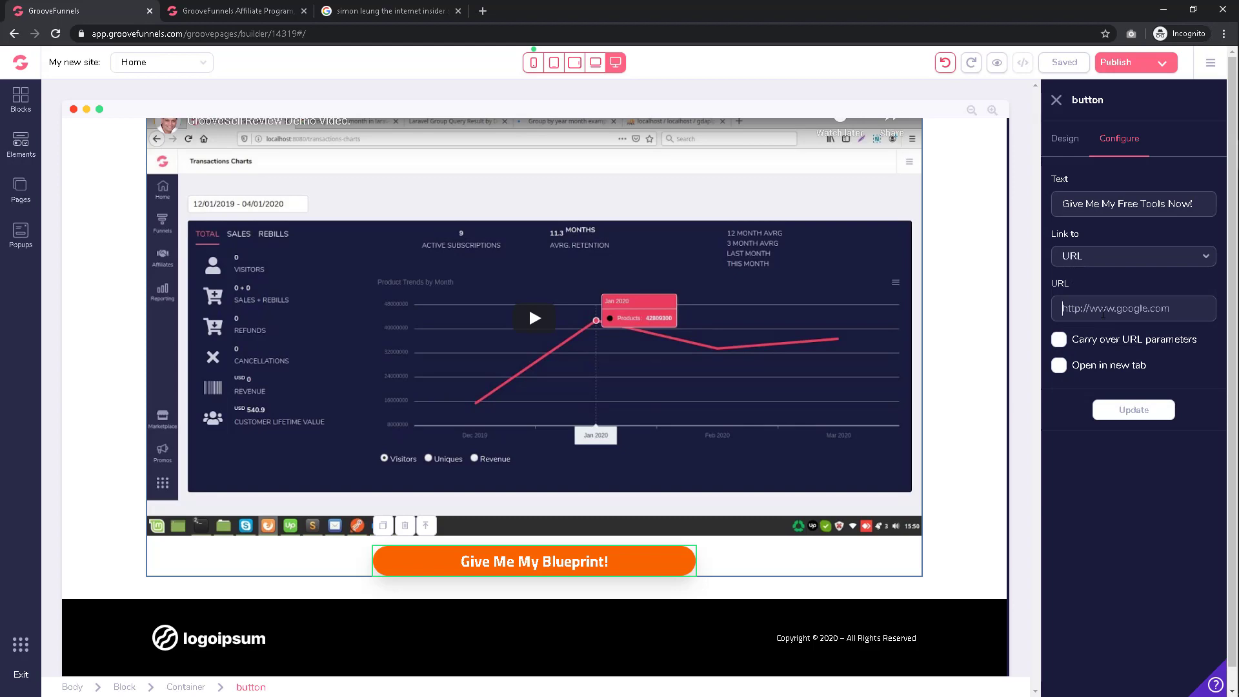